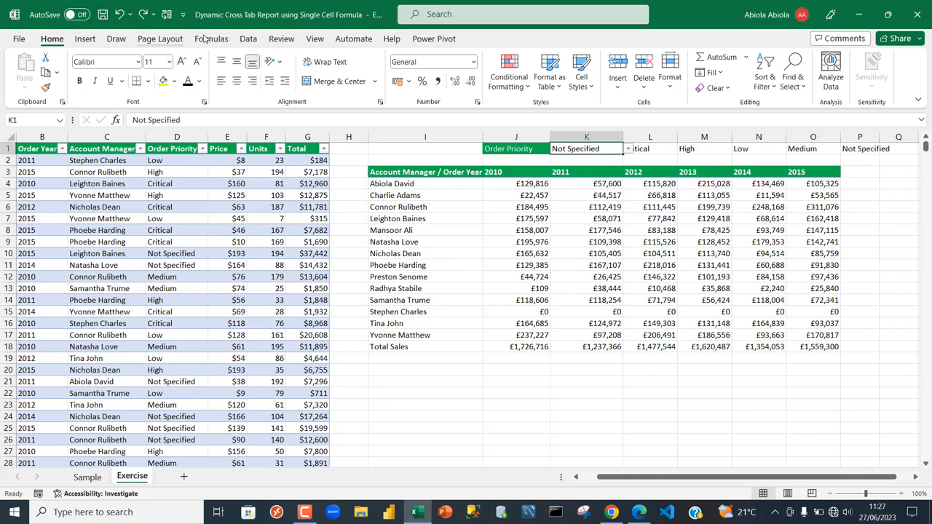
Review K1's data validation settings, keeping List as the type without changes
{"action": "left_click", "coordinate": [248, 38]}
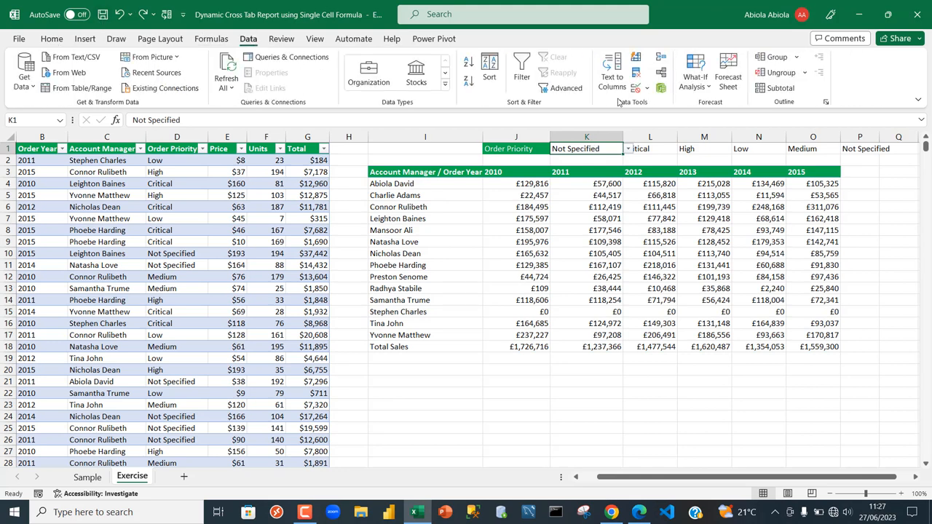
{"action": "left_click", "coordinate": [636, 72]}
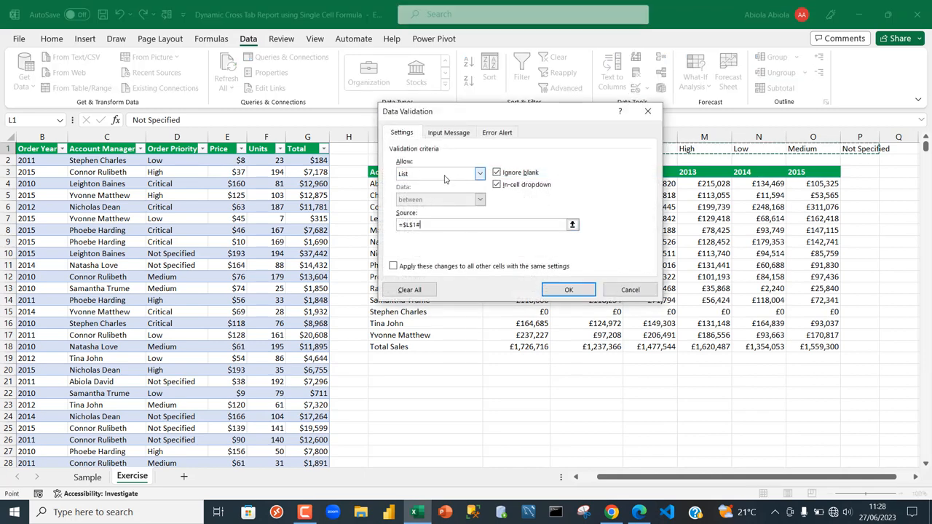
{"action": "left_click", "coordinate": [479, 173]}
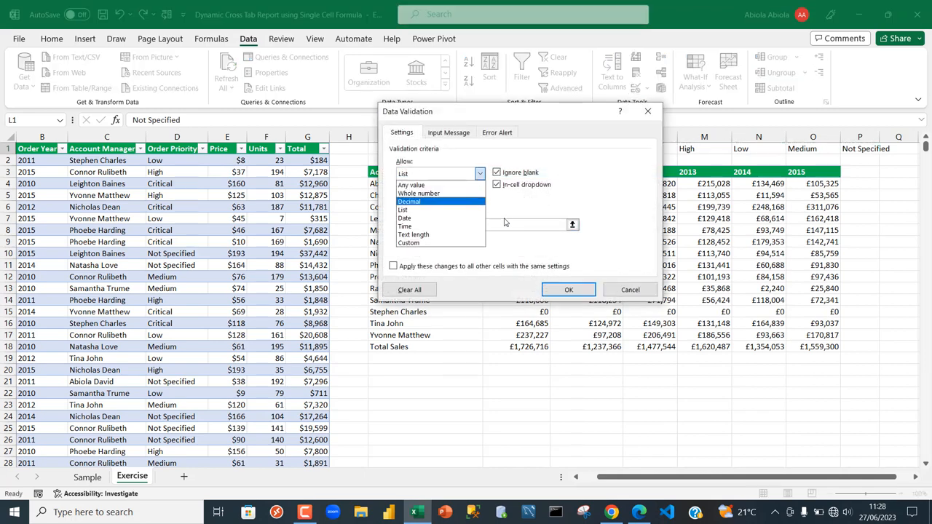
{"action": "left_click", "coordinate": [403, 210]}
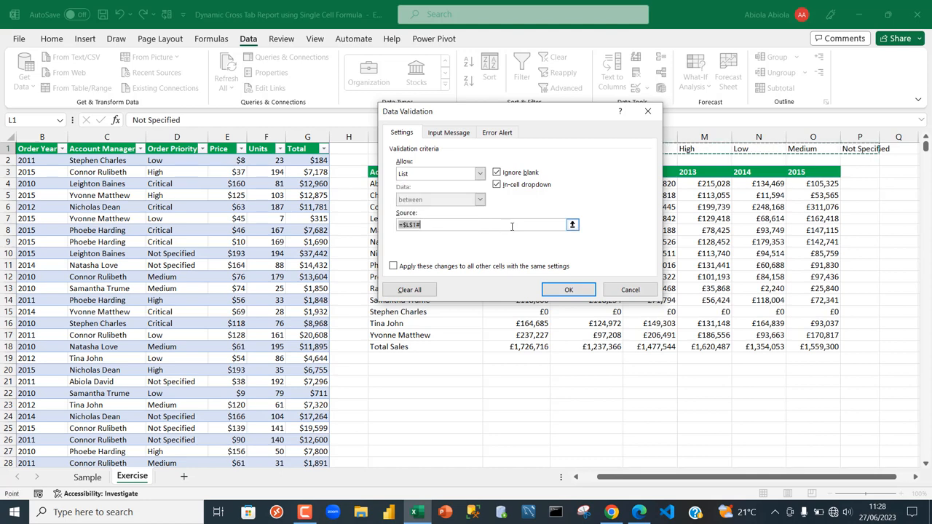
{"action": "left_click", "coordinate": [568, 289]}
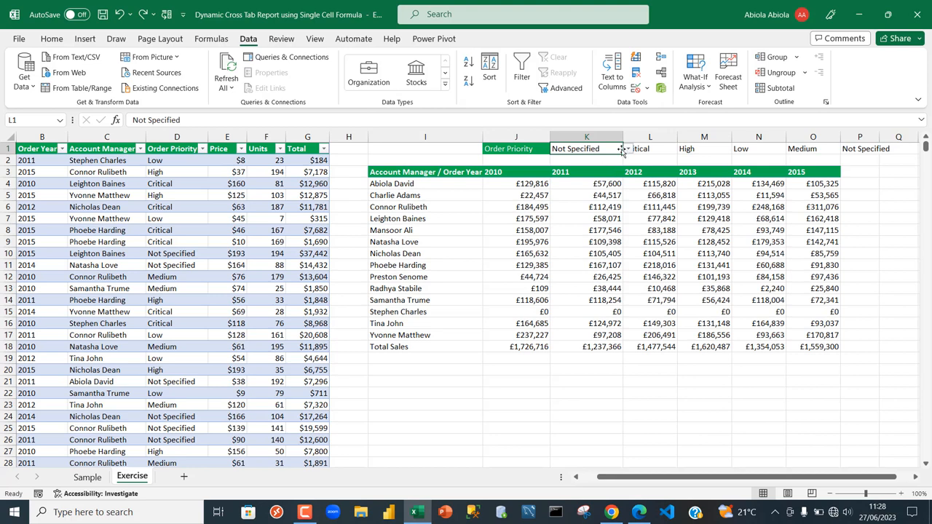
Inspect the TOROW formula in L1, then clear the contents of K1:P2
{"action": "left_click", "coordinate": [650, 149]}
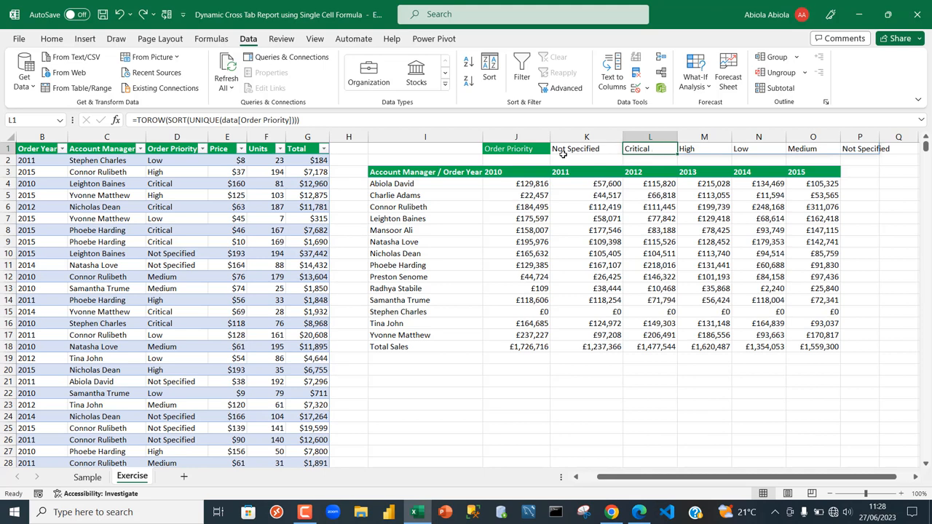
{"action": "left_click", "coordinate": [587, 148]}
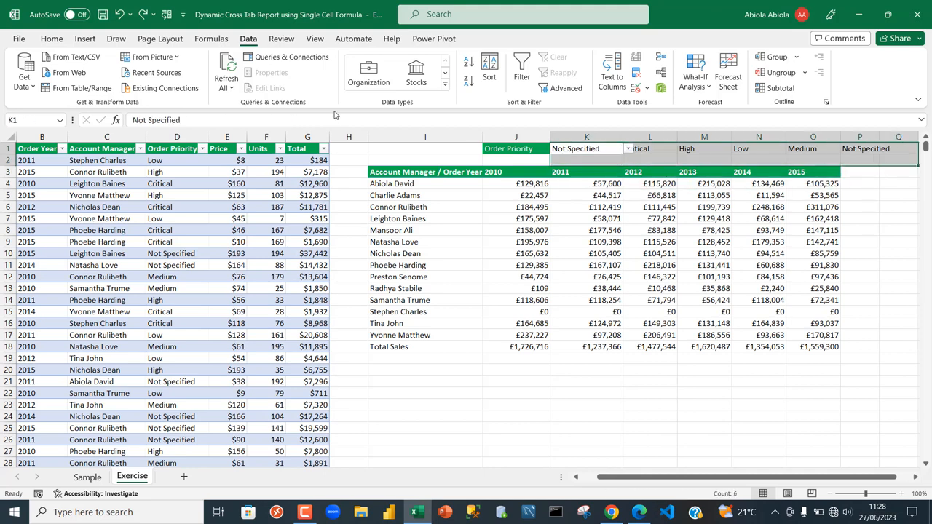
{"action": "left_click", "coordinate": [51, 39]}
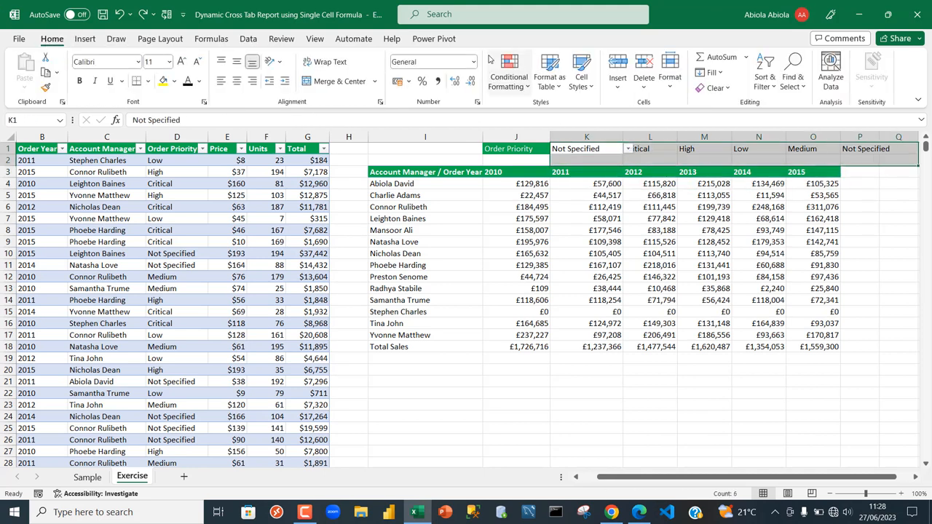
{"action": "left_click", "coordinate": [714, 88]}
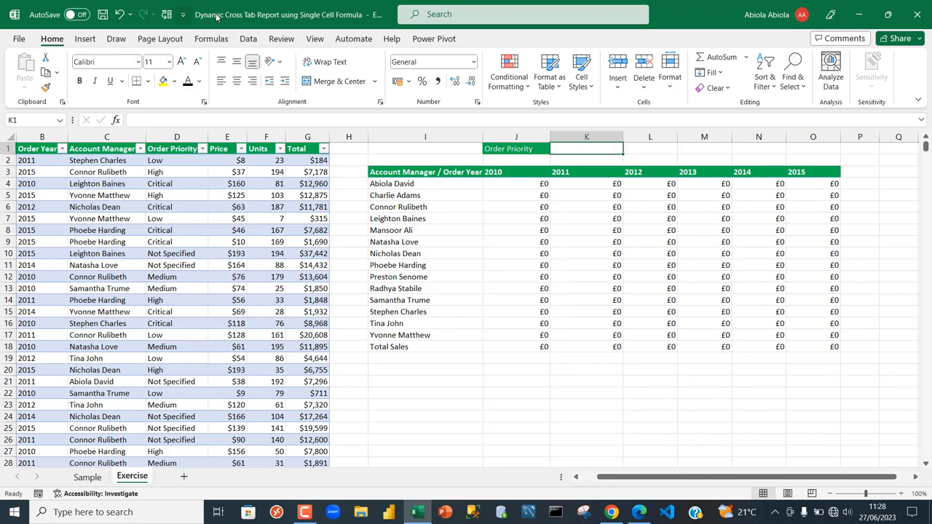
Set K1's list validation source to =$D$2:$D$4157, the Order Priority column
{"action": "left_click", "coordinate": [248, 39]}
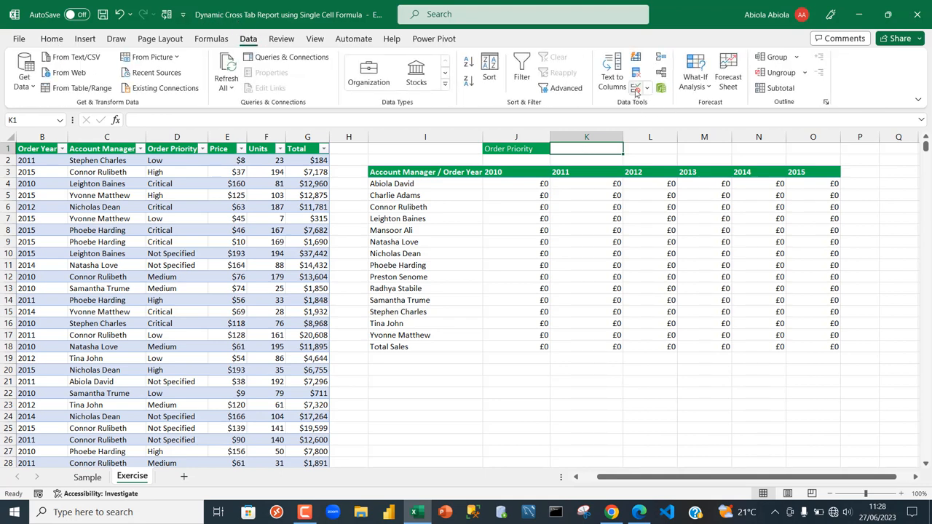
{"action": "left_click", "coordinate": [635, 87]}
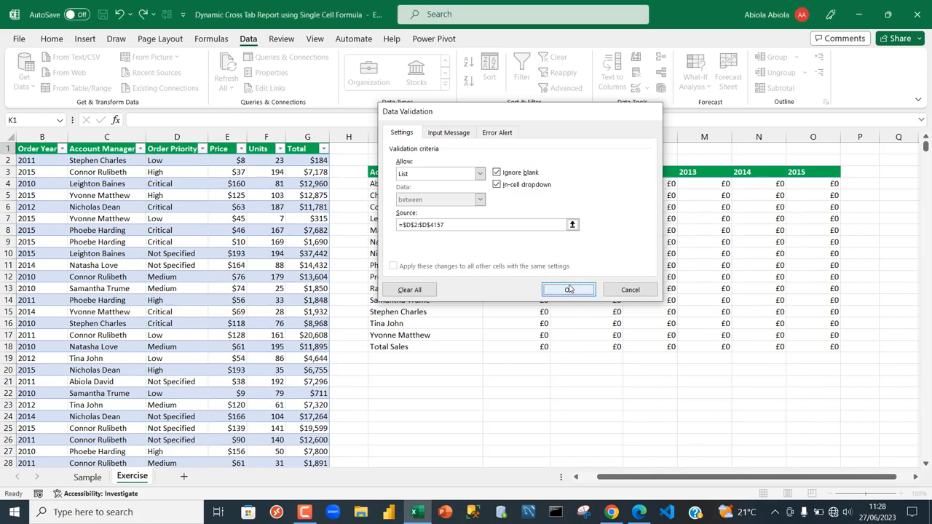
{"action": "left_click", "coordinate": [569, 289]}
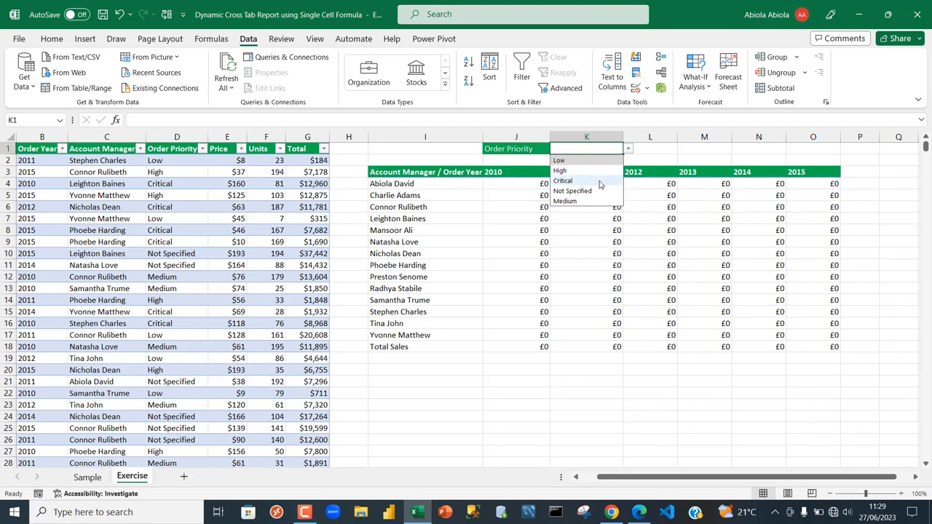
{"action": "mouse_move", "coordinate": [582, 171]}
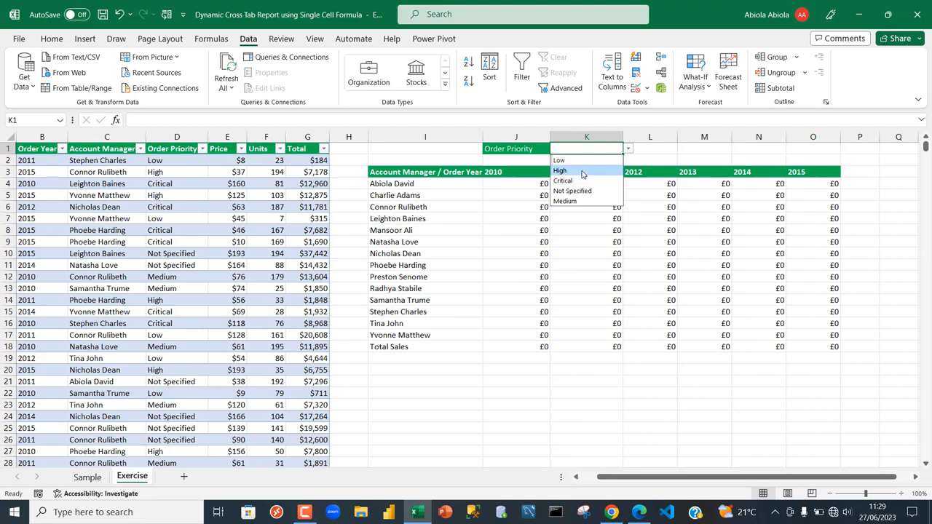
Pick High from the K1 priority dropdown, then change it to Critical
{"action": "left_click", "coordinate": [560, 171]}
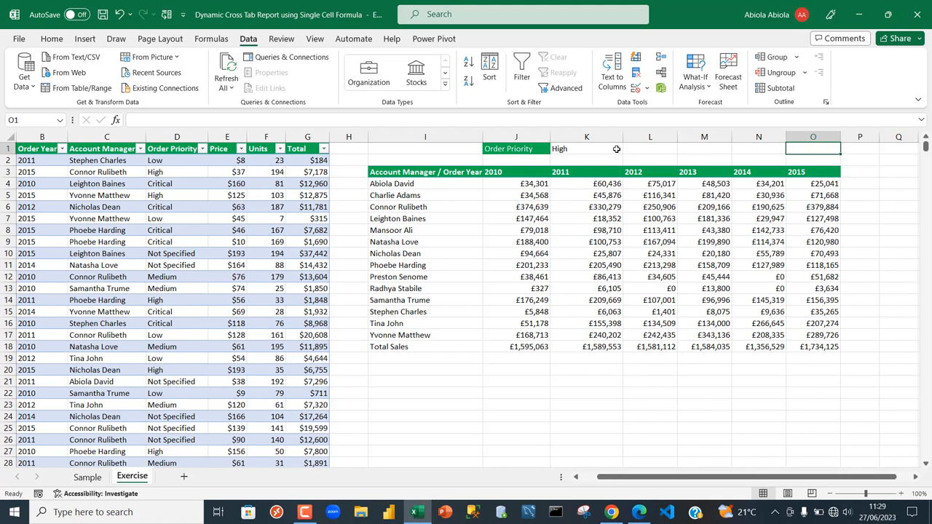
{"action": "left_click", "coordinate": [627, 149]}
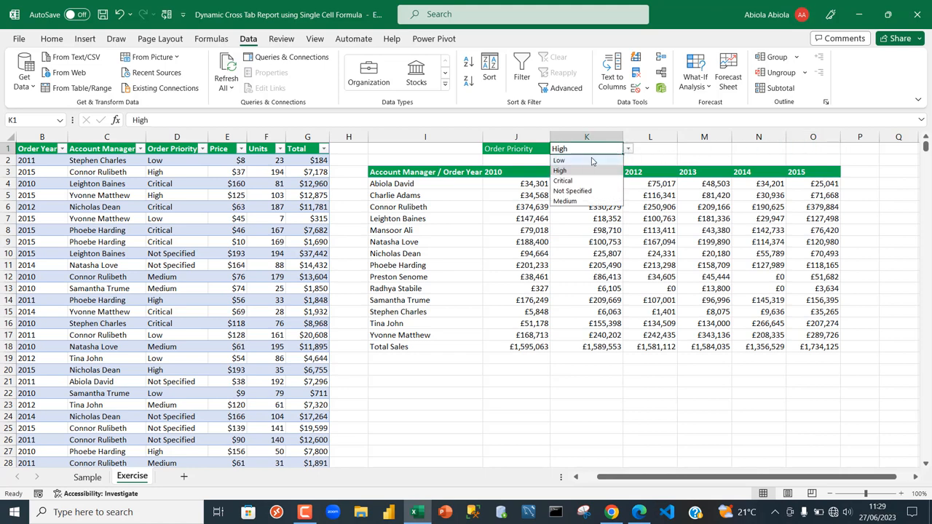
{"action": "mouse_move", "coordinate": [563, 180]}
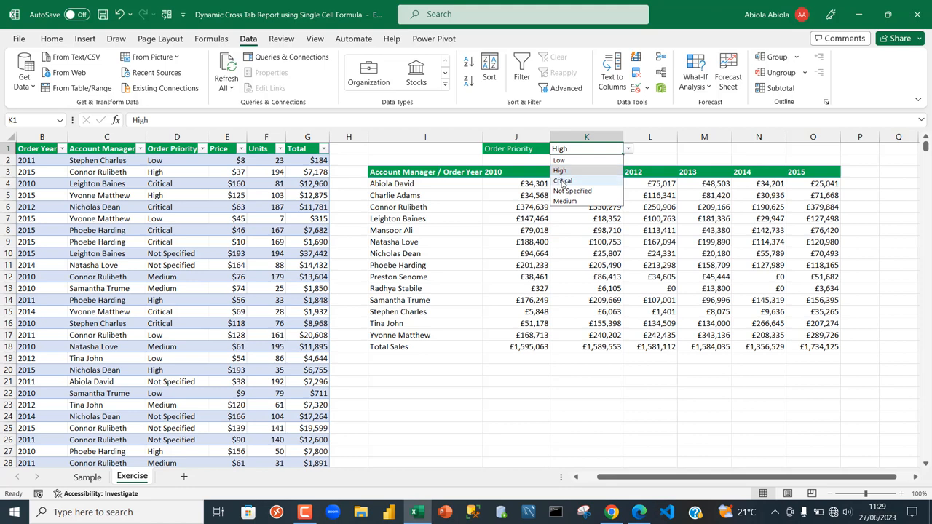
{"action": "left_click", "coordinate": [562, 183]}
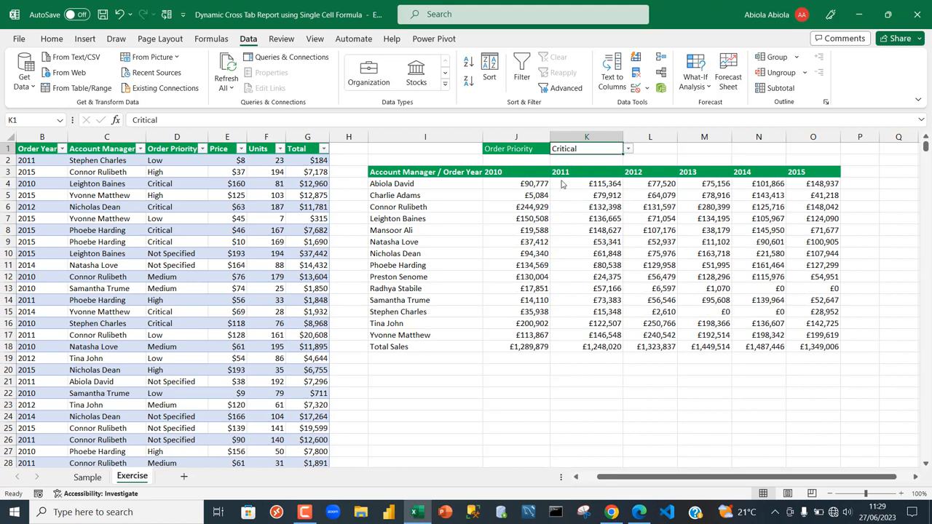